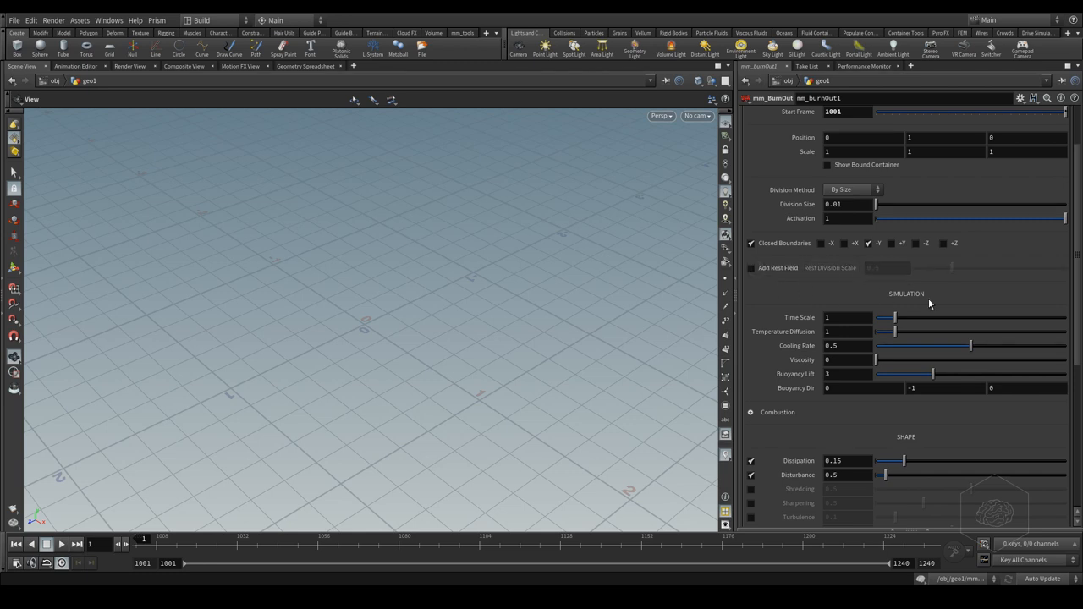
Step: Reveal the Pyro Setting Collision subtab with unused collision slots 001, 002 and 003
scroll("down", 3)
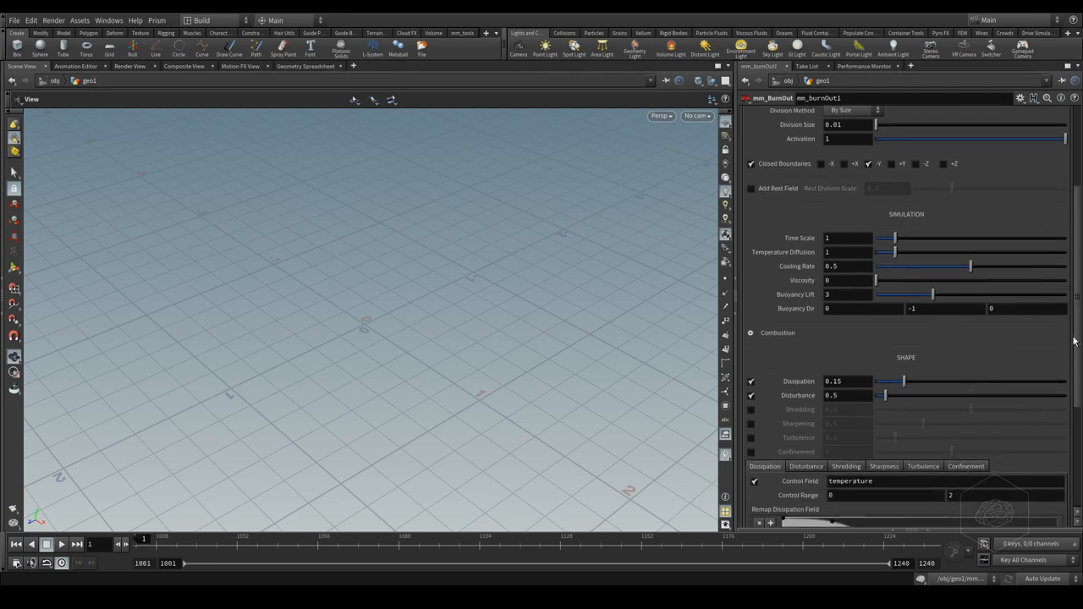
scroll("down", 3)
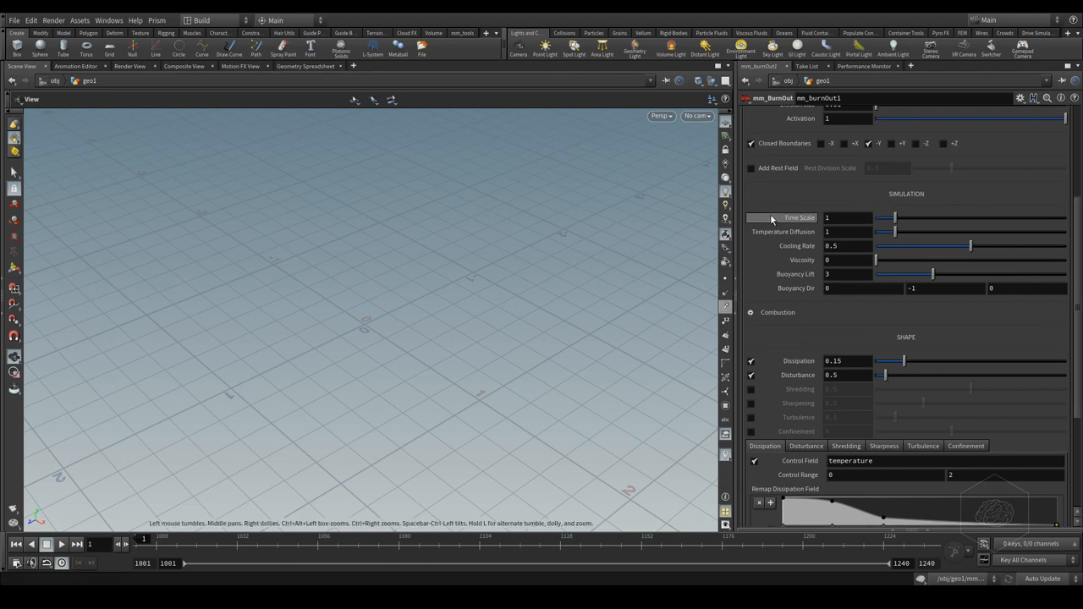
left_click(807, 128)
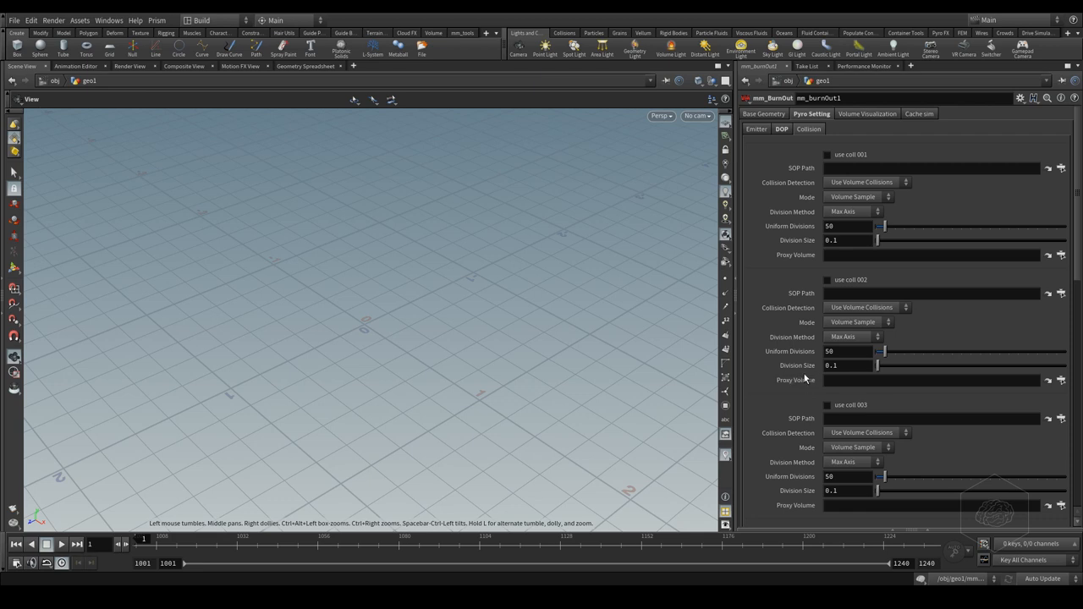